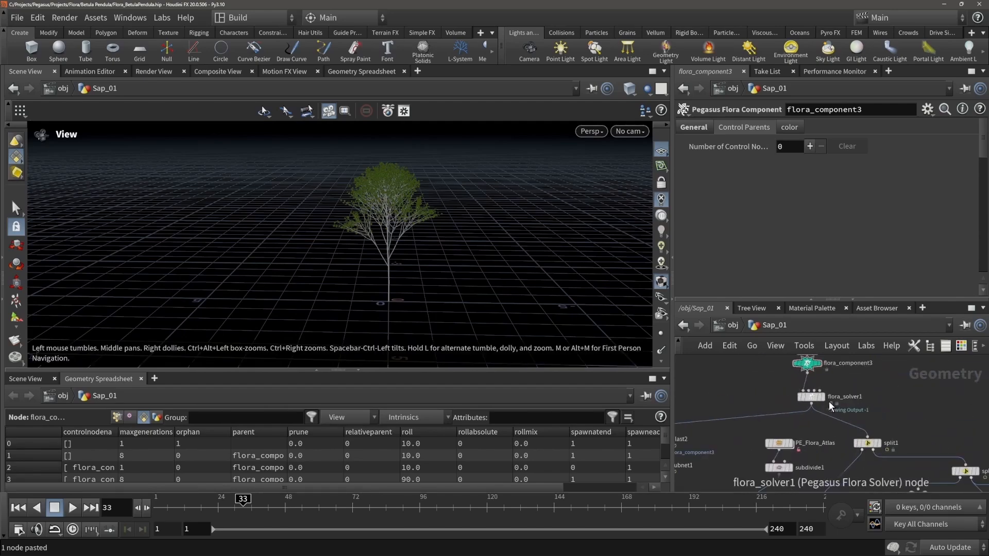
Step: Colour the birch tree by component and inspect blast2 filtering group flora_component3
left_click(810, 396)
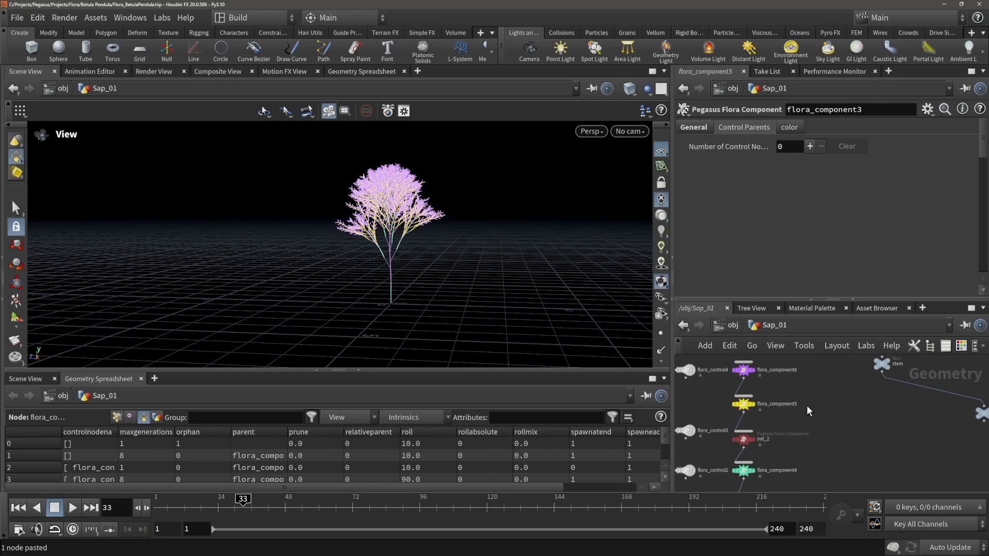
left_click(773, 369)
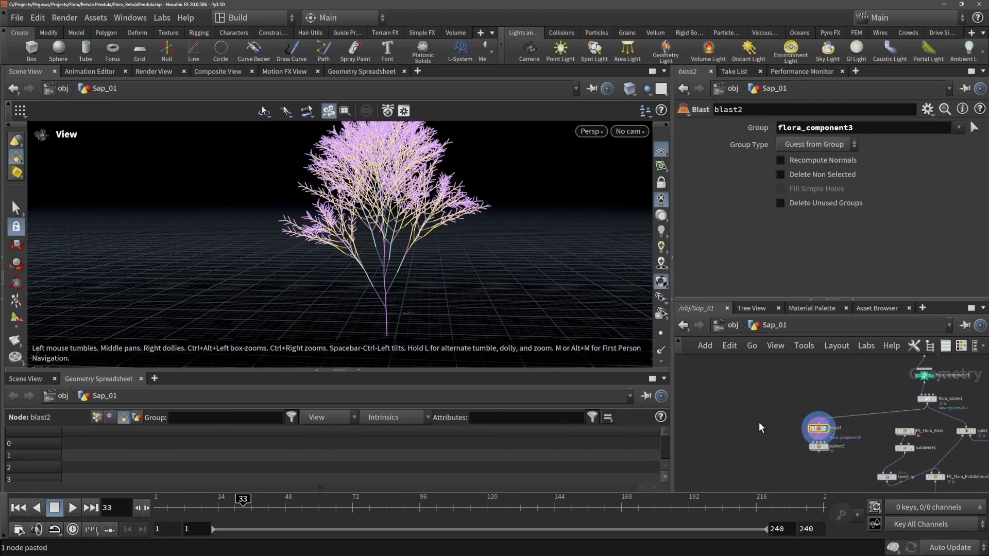
Step: Switch blast2's group to flora_component4 so only those curved branches display
left_click(781, 174)
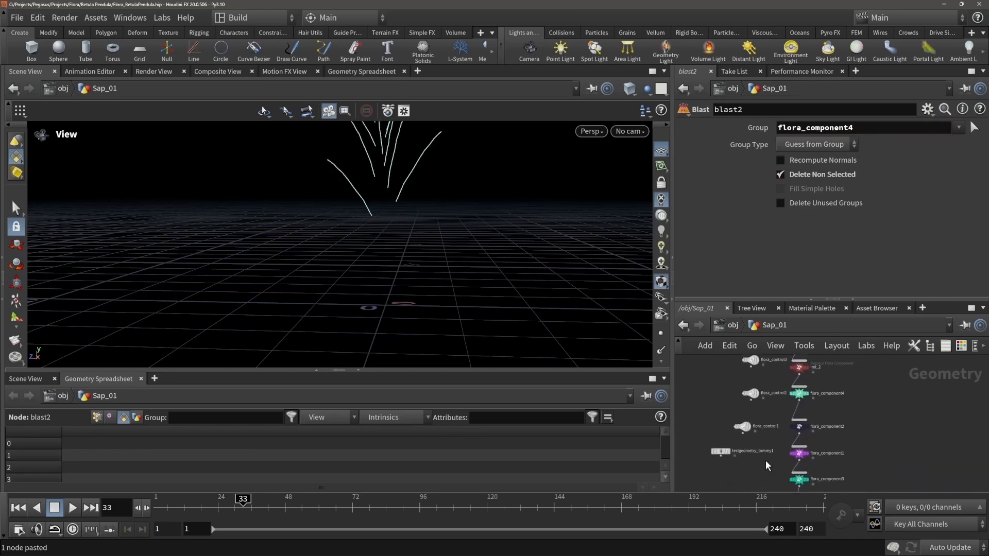
left_click(798, 393)
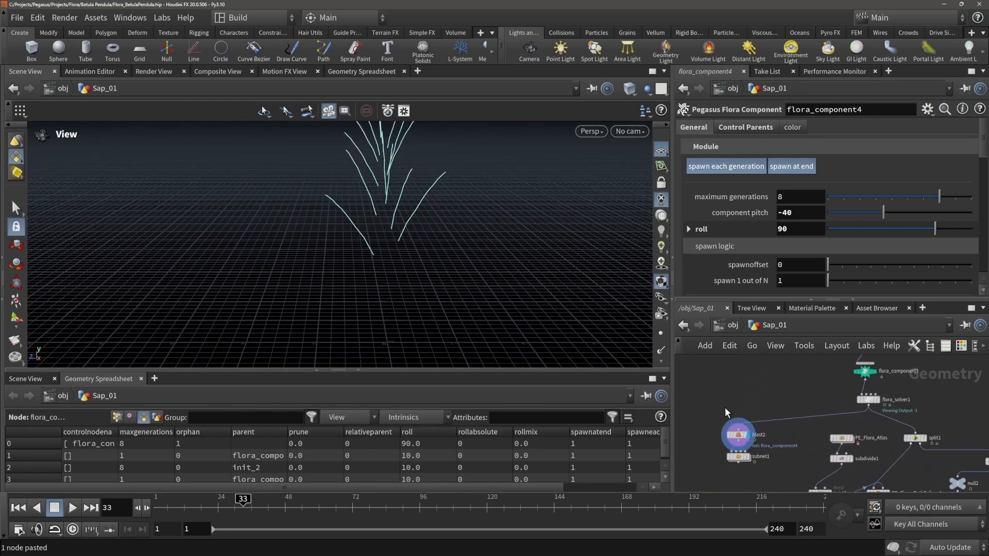
left_click(736, 435)
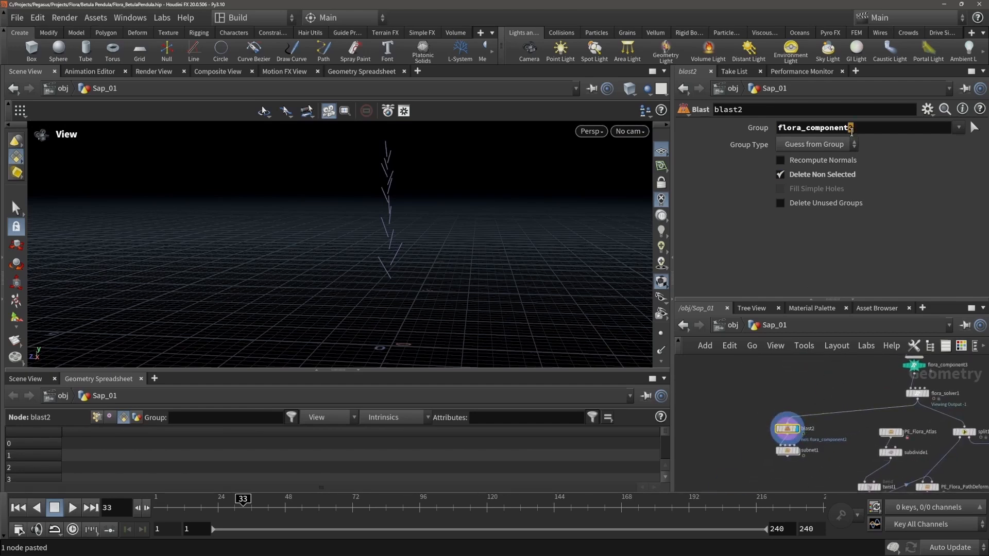
type("flora_component4")
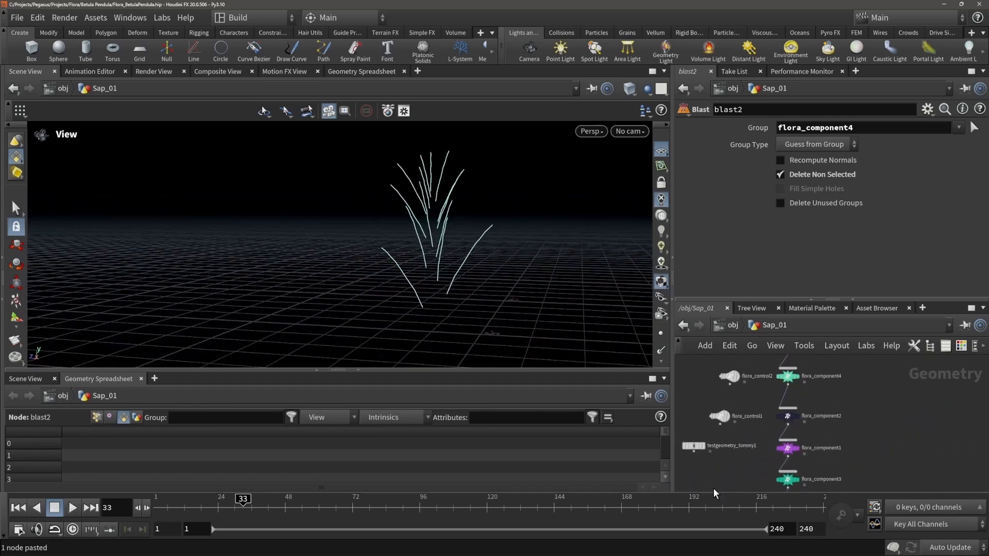
Step: Show flora_component4's Simulate parameters, with gravitropism currently at -0.08
left_click(787, 376)
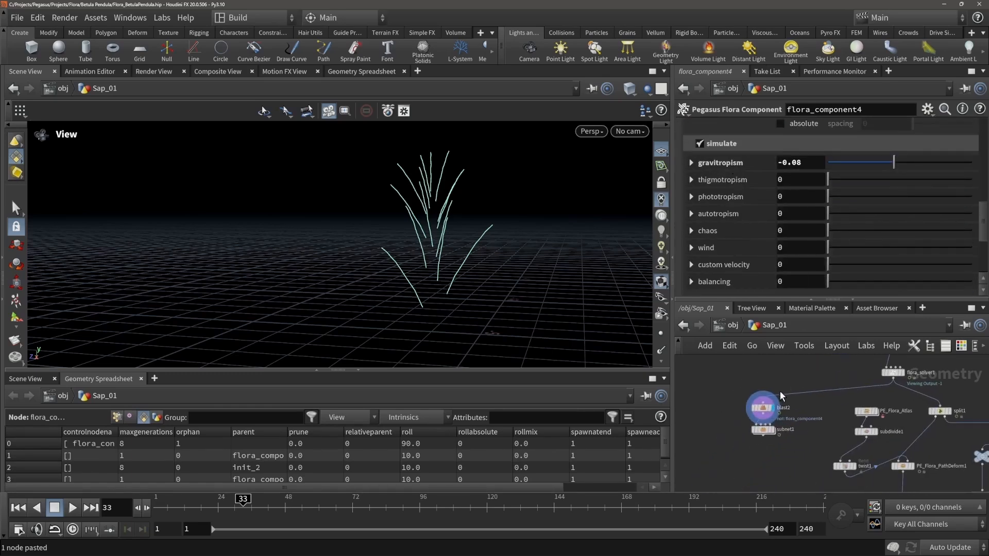
mouse_move(732, 416)
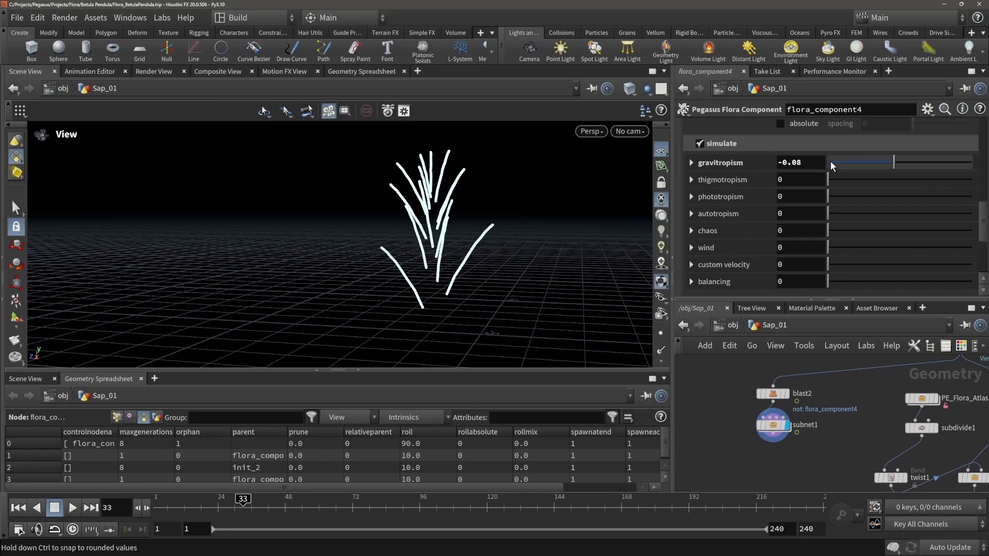
mouse_move(854, 165)
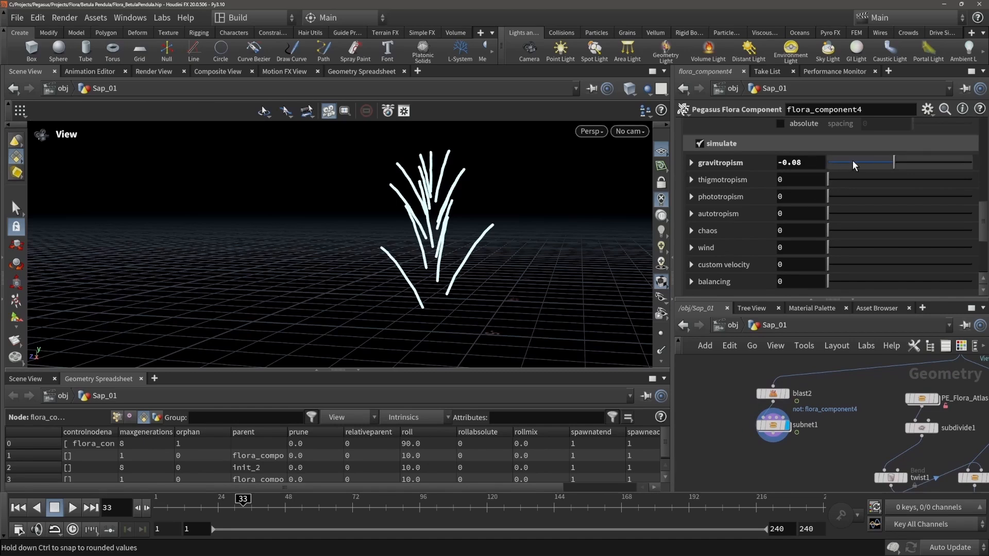
mouse_move(865, 169)
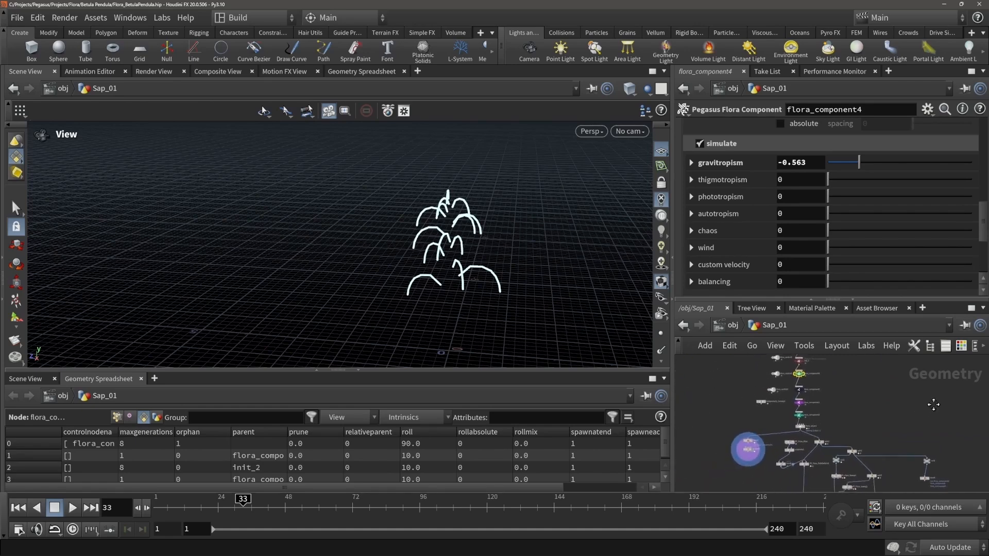
Step: Search 'flora' and place a Pegasus Flora Solver node as flora_solver2
key("tab")
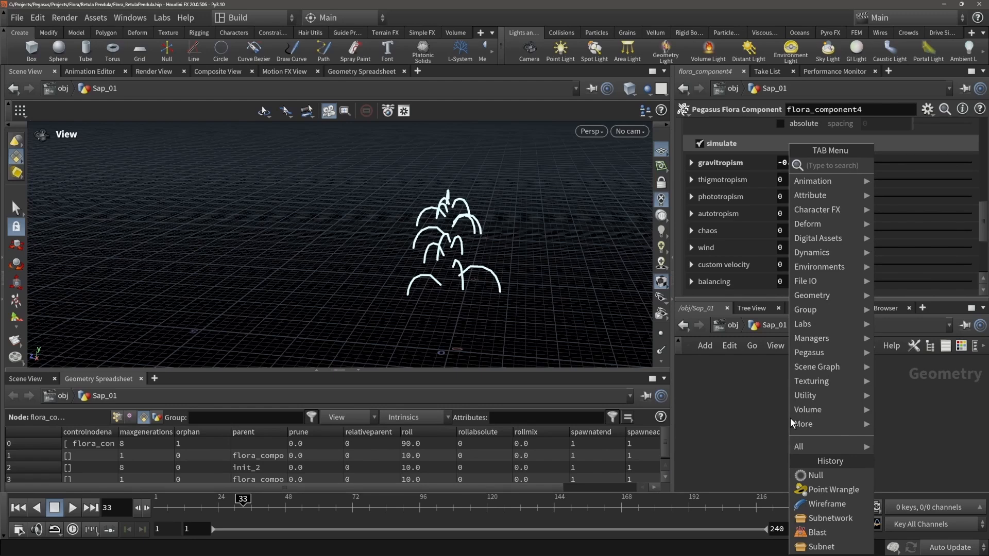
type("flora")
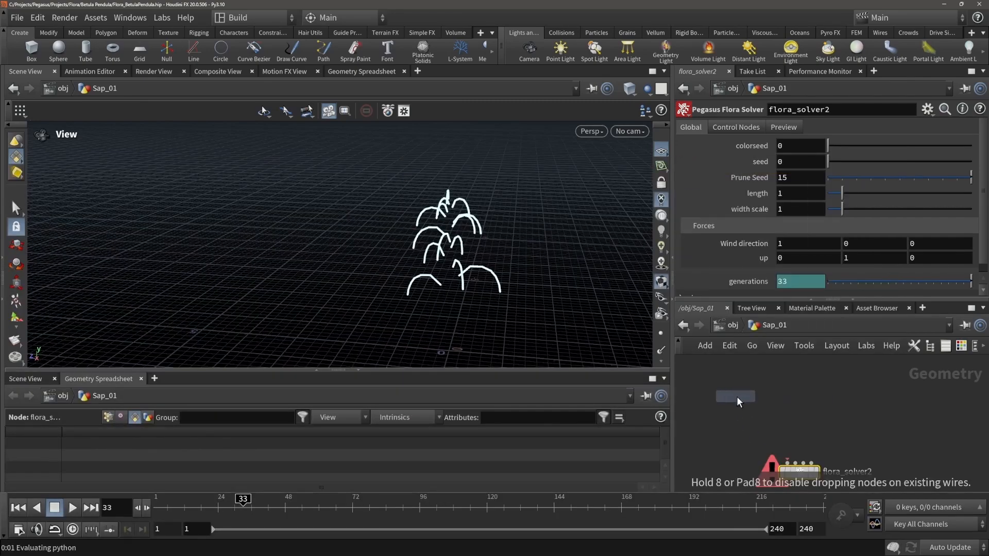
left_click(735, 396)
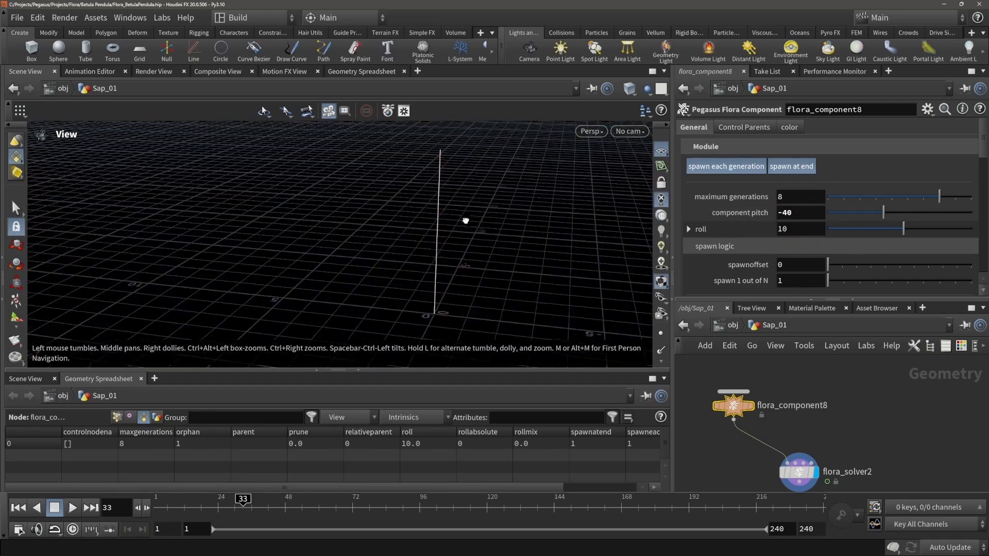
Step: Set flora_component8's twist to 137.3, kinkiness 33.5 and gravitropism 0.509
scroll("down", 3)
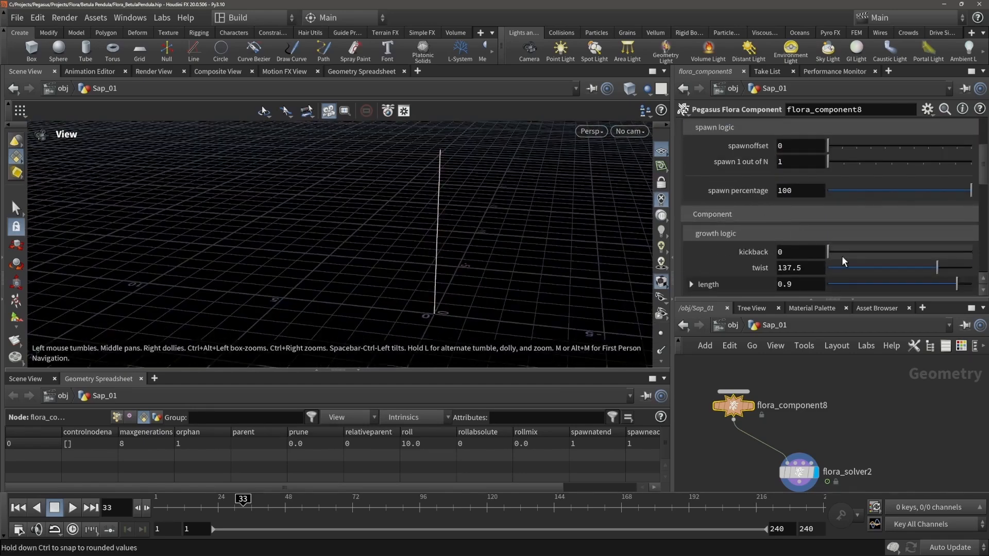
scroll("down", 3)
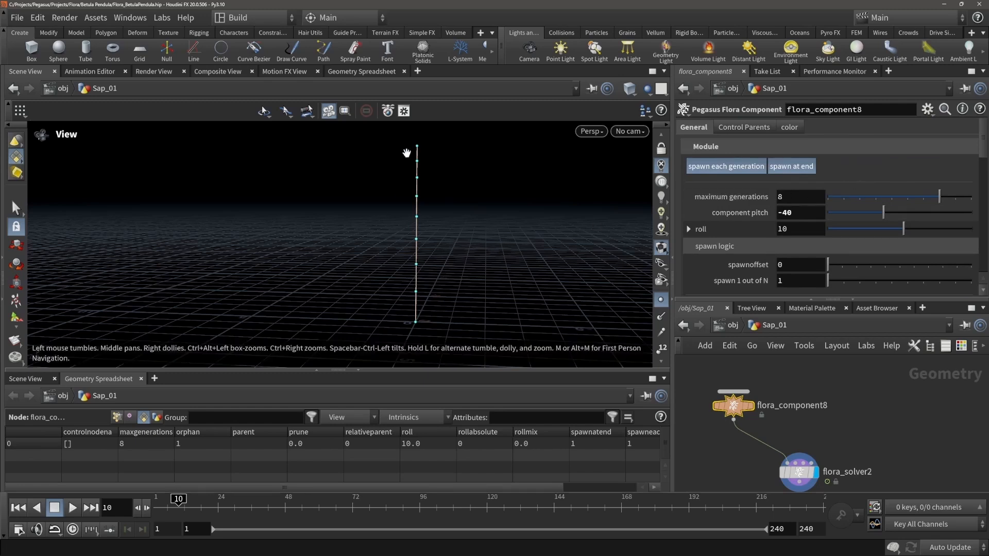
scroll("down", 3)
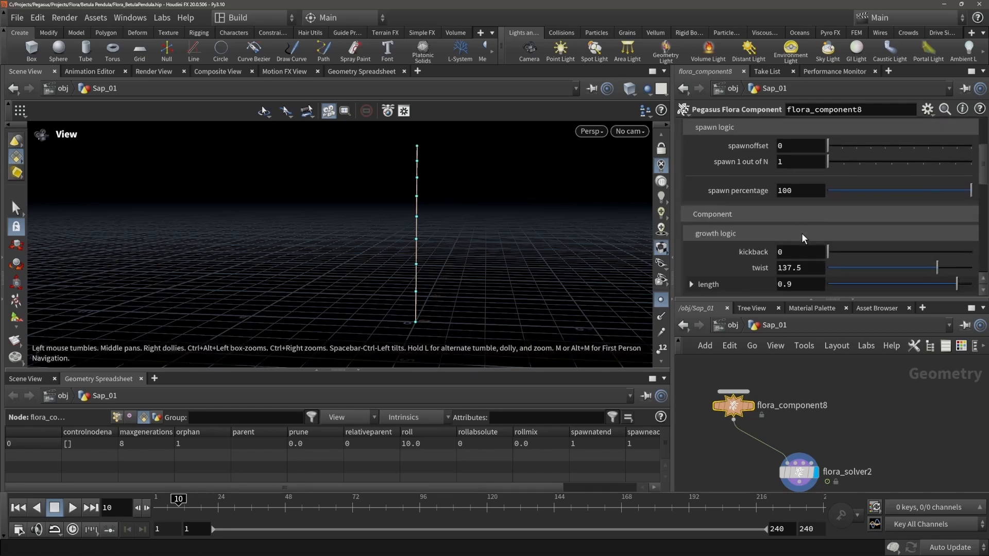
scroll("down", 3)
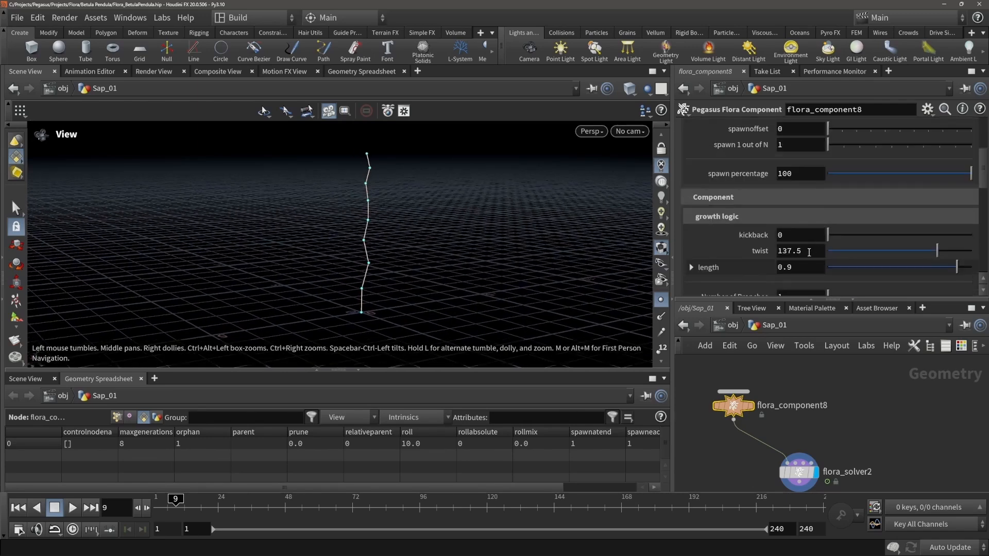
triple_click(797, 251)
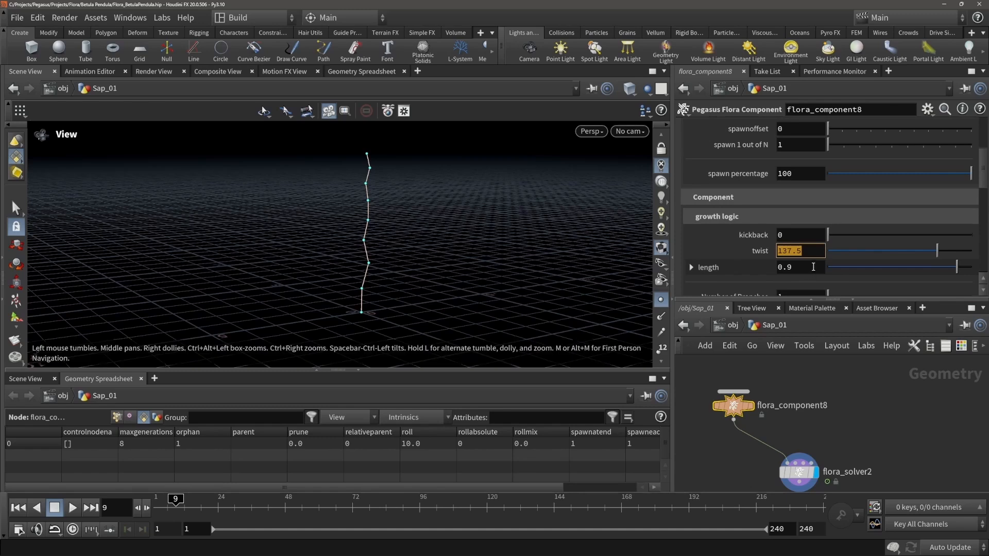
mouse_move(755, 235)
type("137.3")
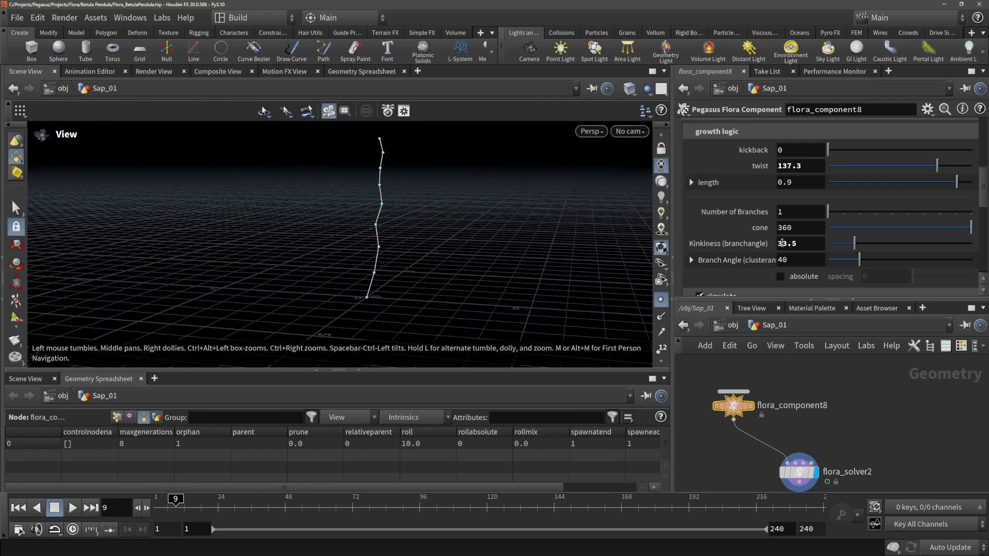
scroll("down", 3)
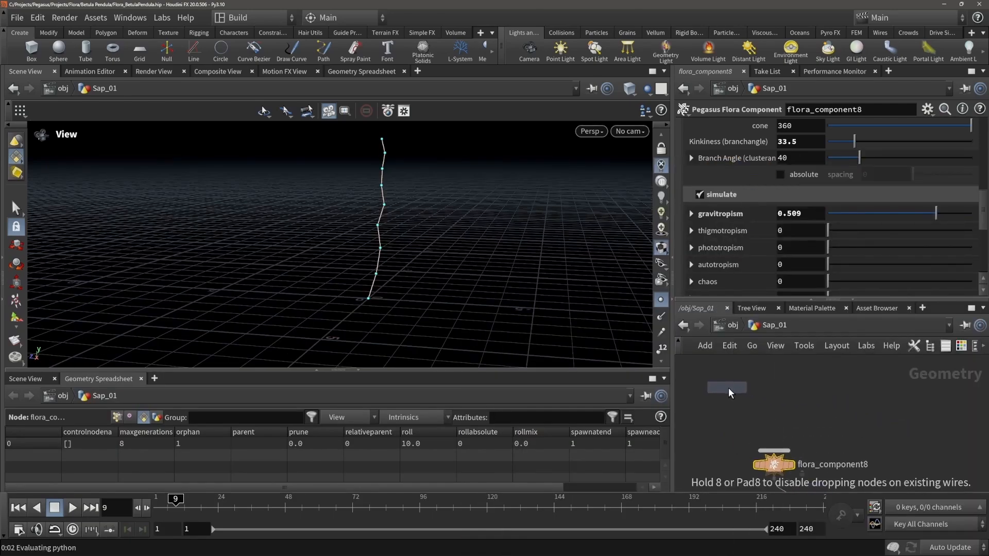
Step: Add flora_component9 above flora_component8 with its simulation turned off
left_click(727, 387)
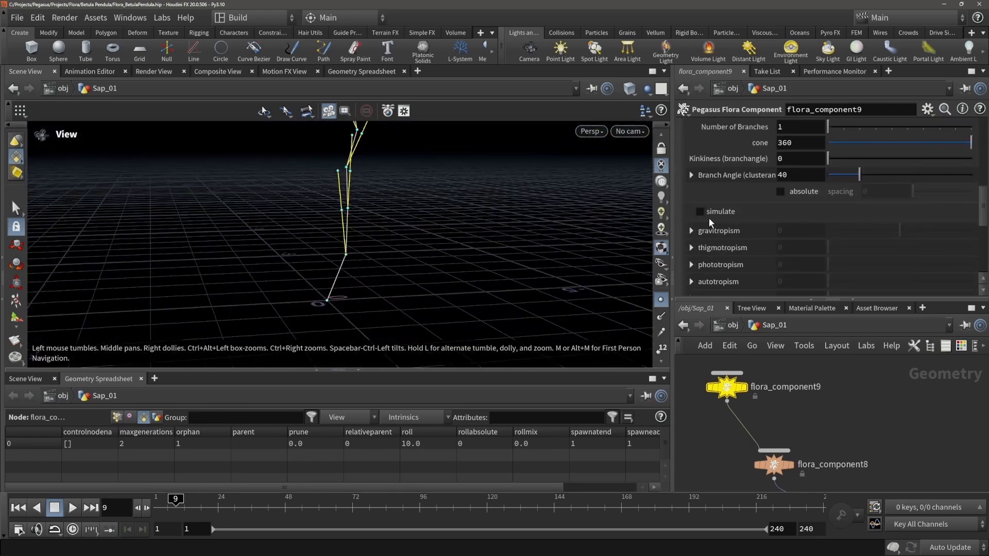
left_click(699, 211)
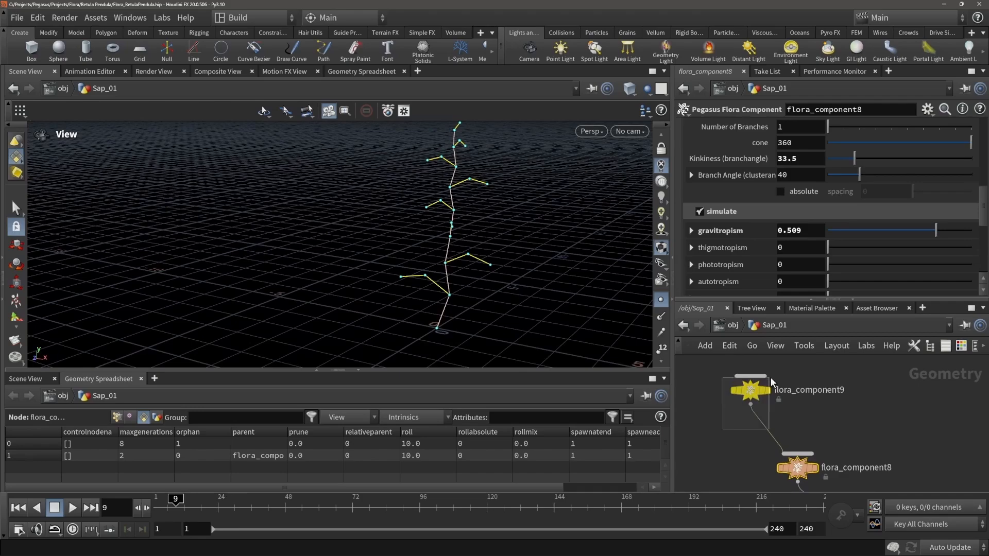
left_click(749, 390)
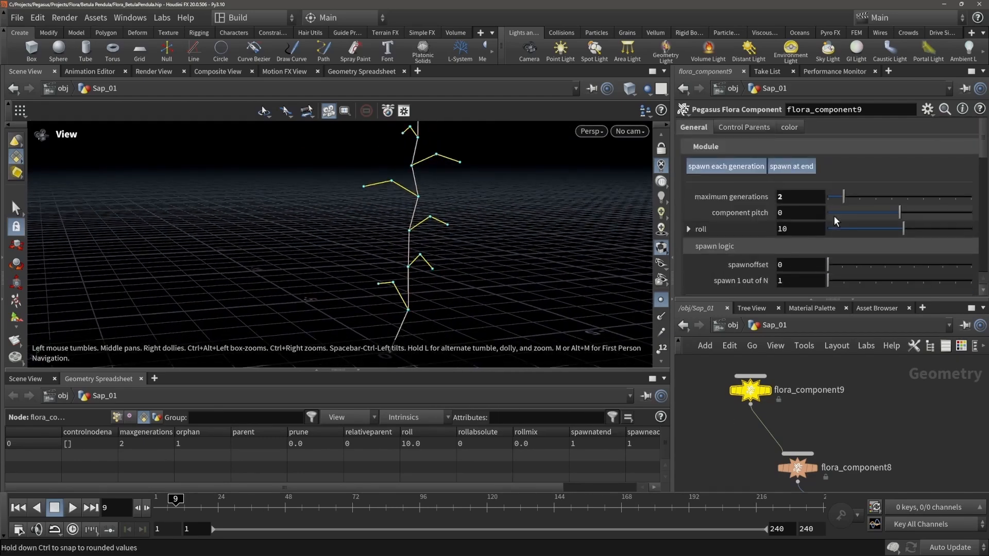
Step: Give flora_component9 three branches per node, gravitropism -0.682 and flatten 4.88
left_click(791, 166)
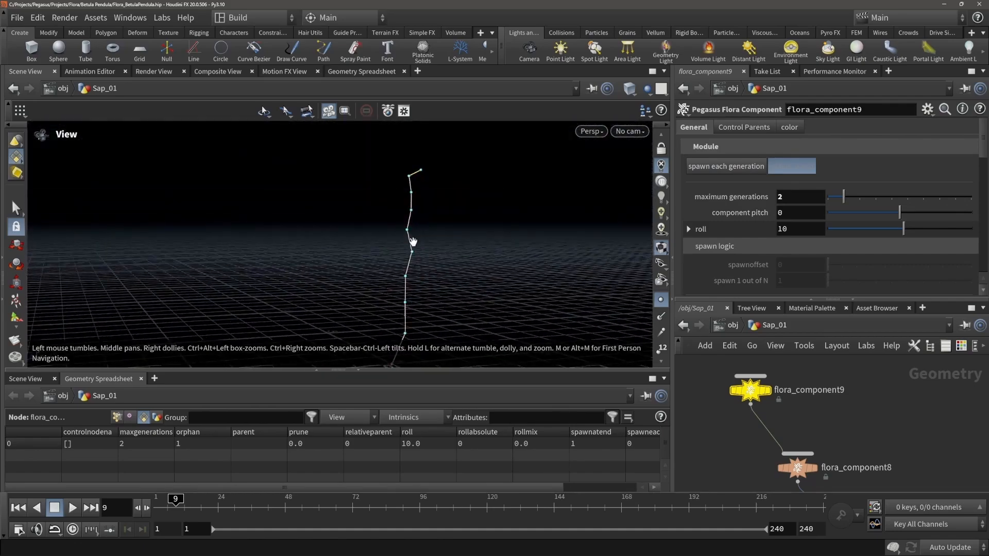
left_click(791, 165)
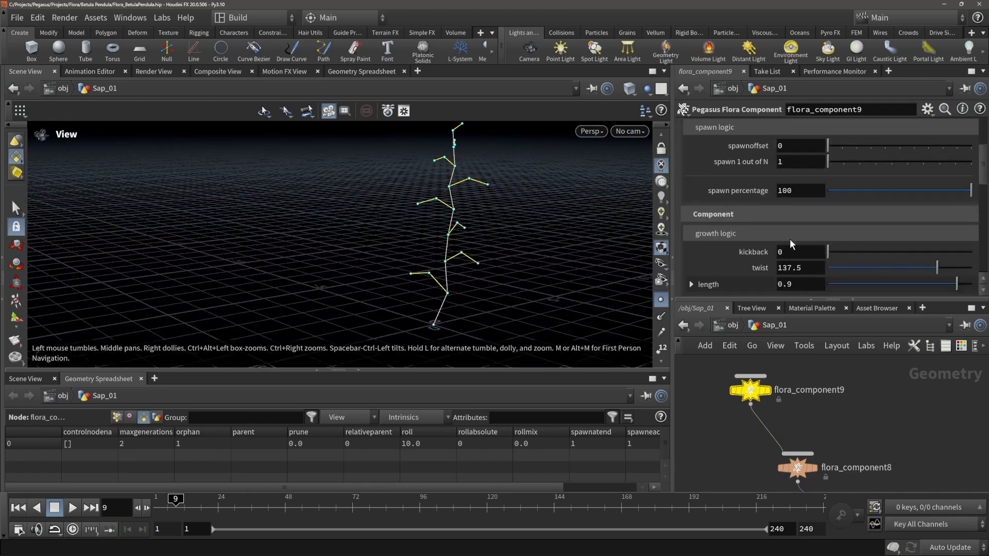
scroll("down", 3)
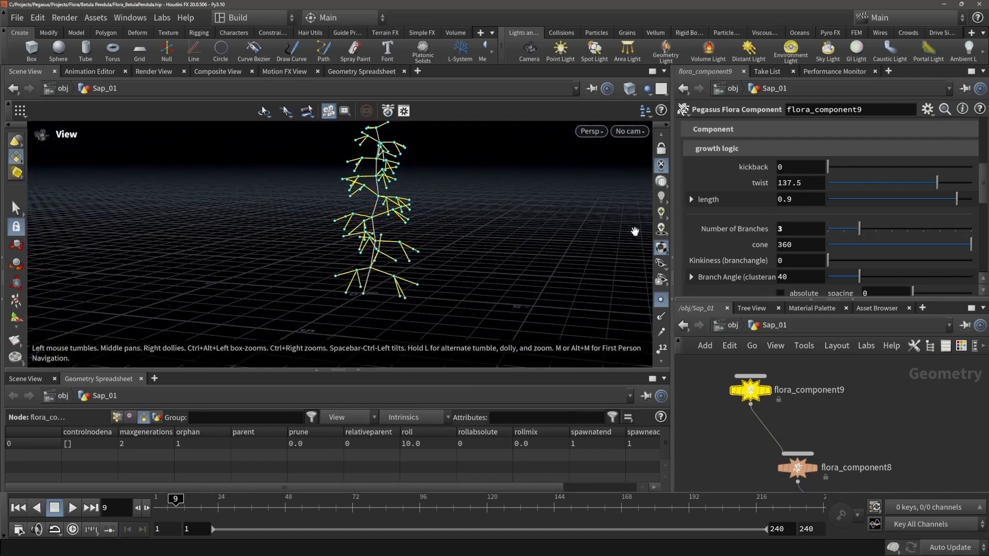
scroll("down", 3)
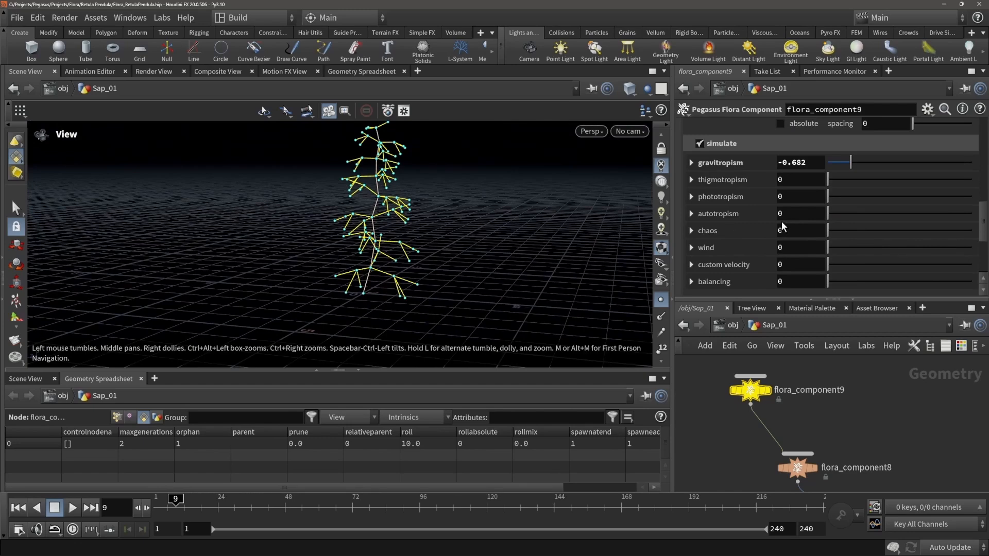
scroll("down", 3)
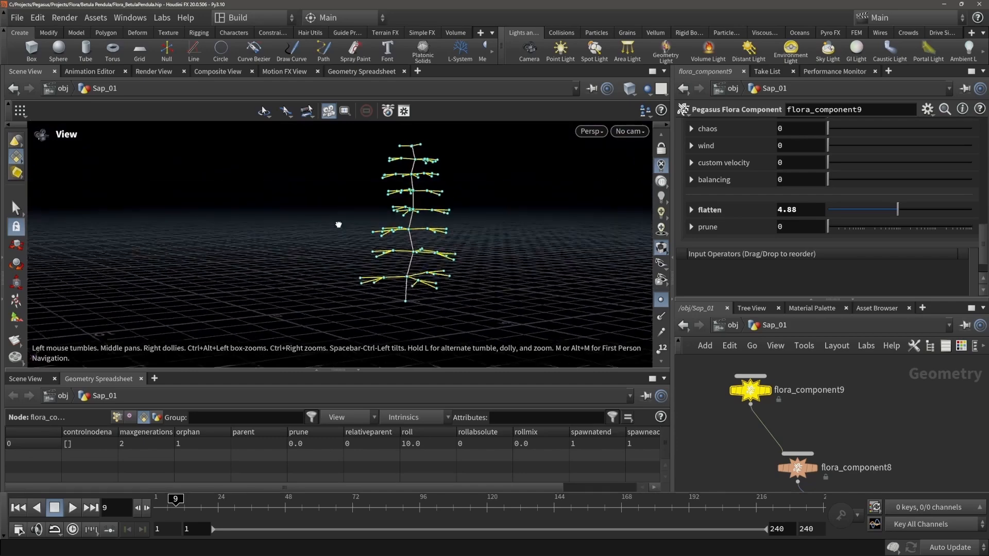
Step: Place flora_control5 with one override rule driving spawnoffset from height
key("tab")
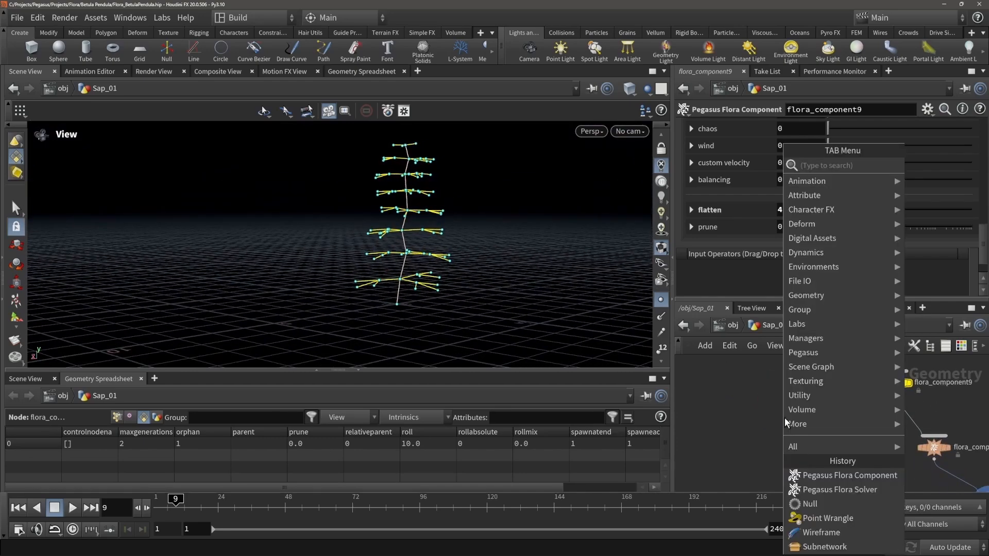
type("control")
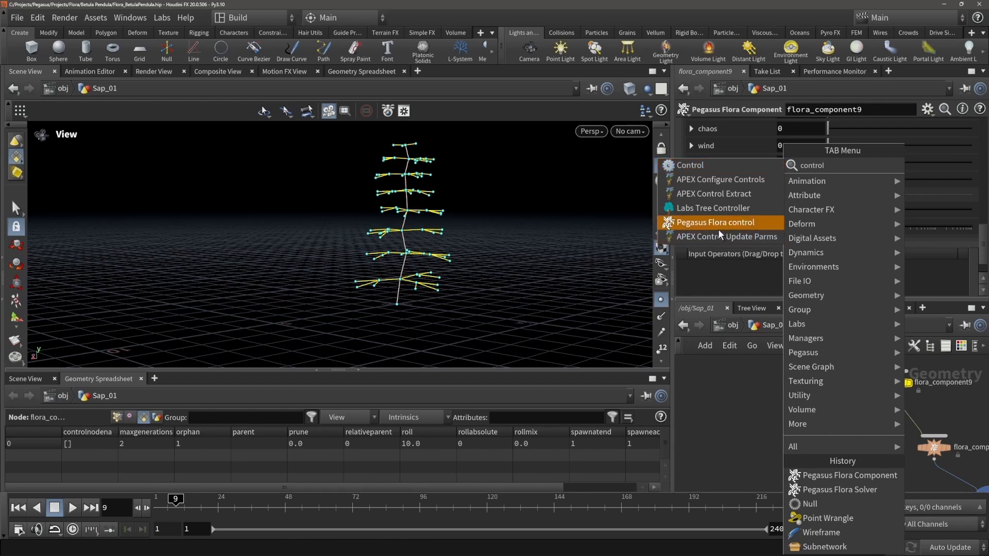
left_click(717, 222)
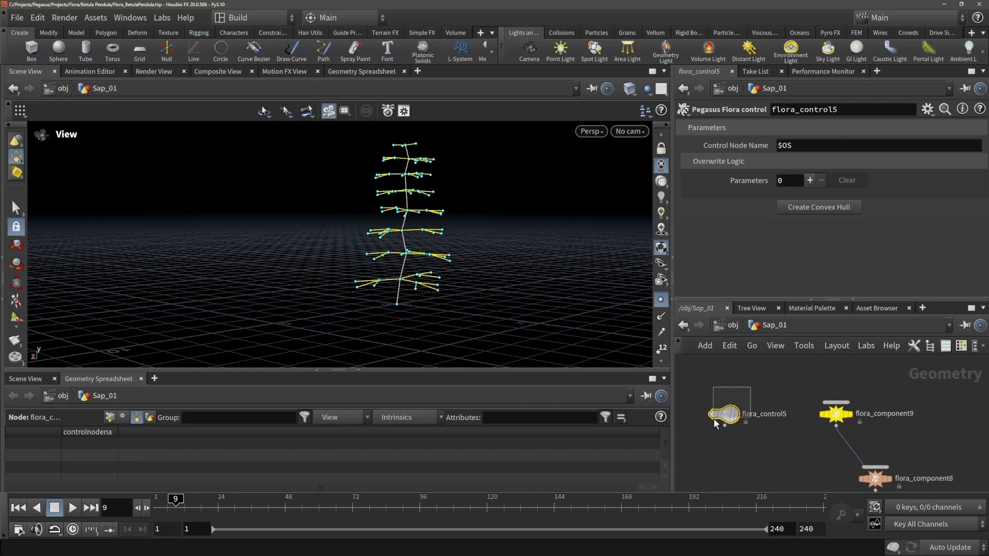
left_click(835, 413)
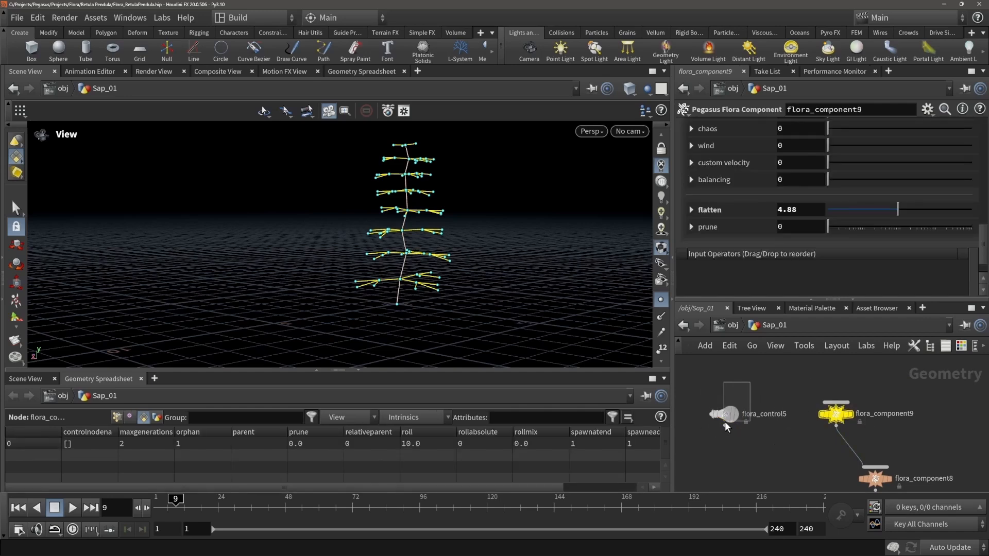
left_click(728, 414)
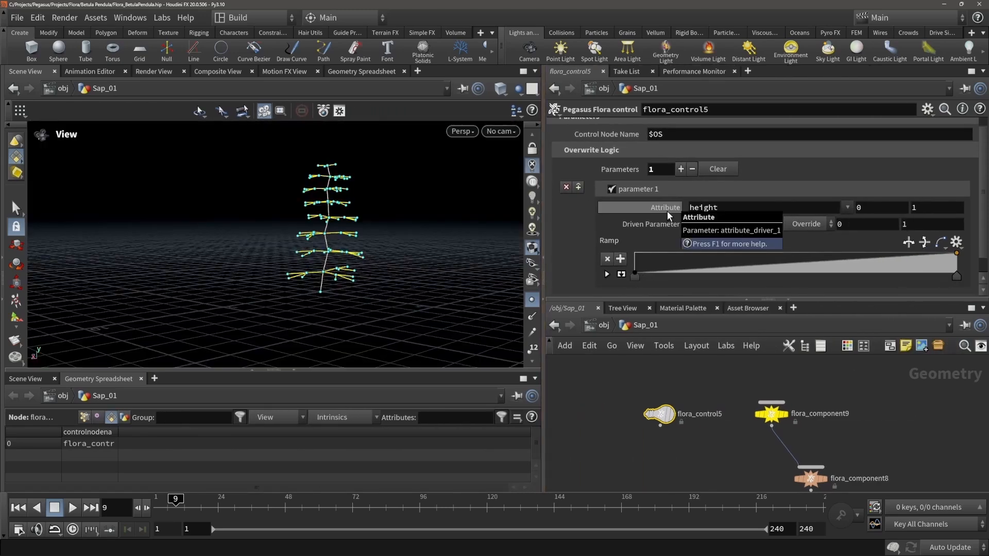
mouse_move(664, 226)
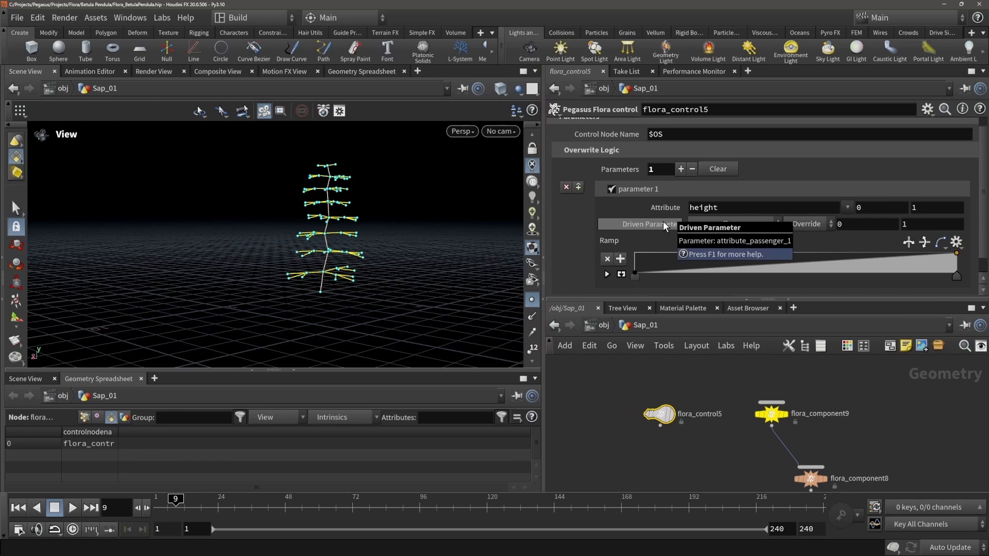
mouse_move(666, 227)
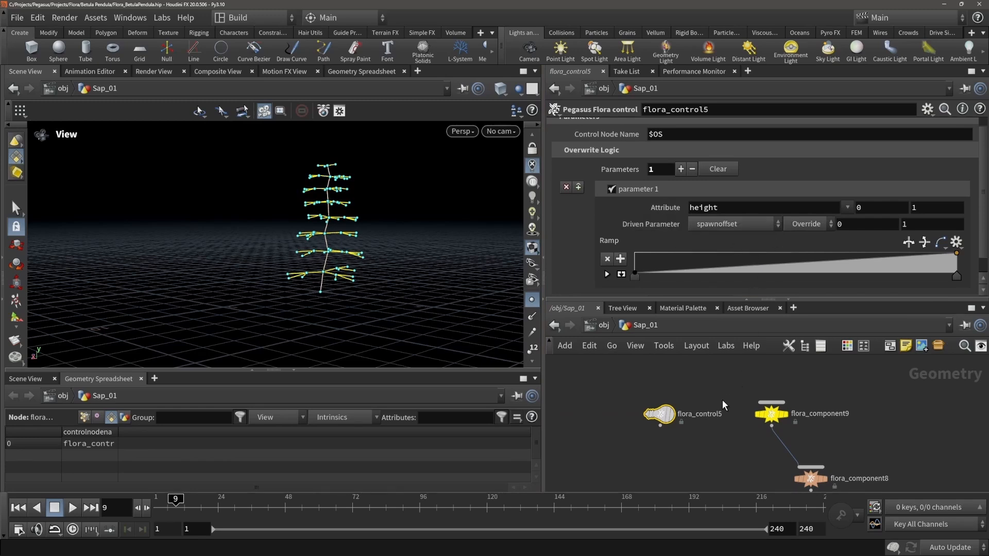
Step: Dolly in on the branch tiers and show flora_solver2's 9-generation settings
left_click_drag(322, 227, 328, 196)
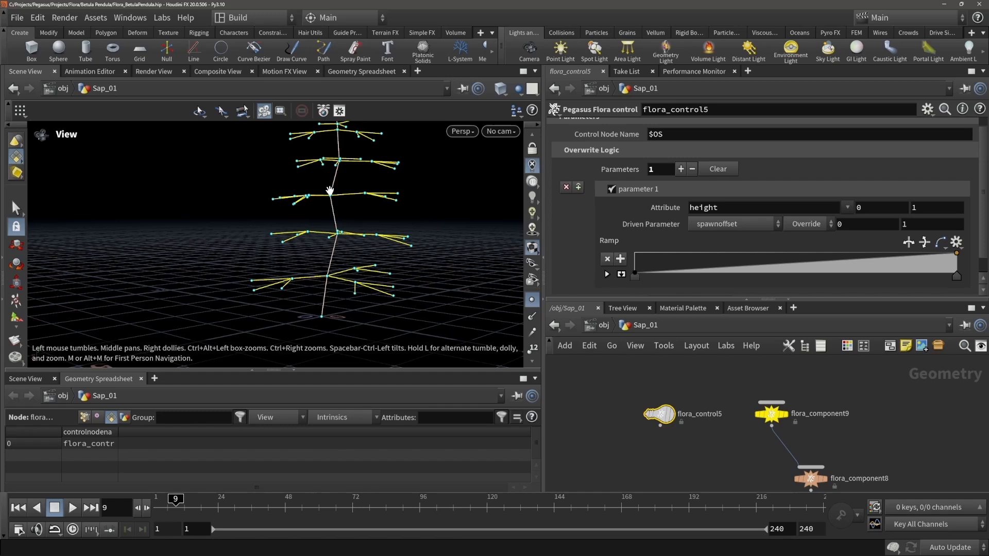
mouse_move(353, 253)
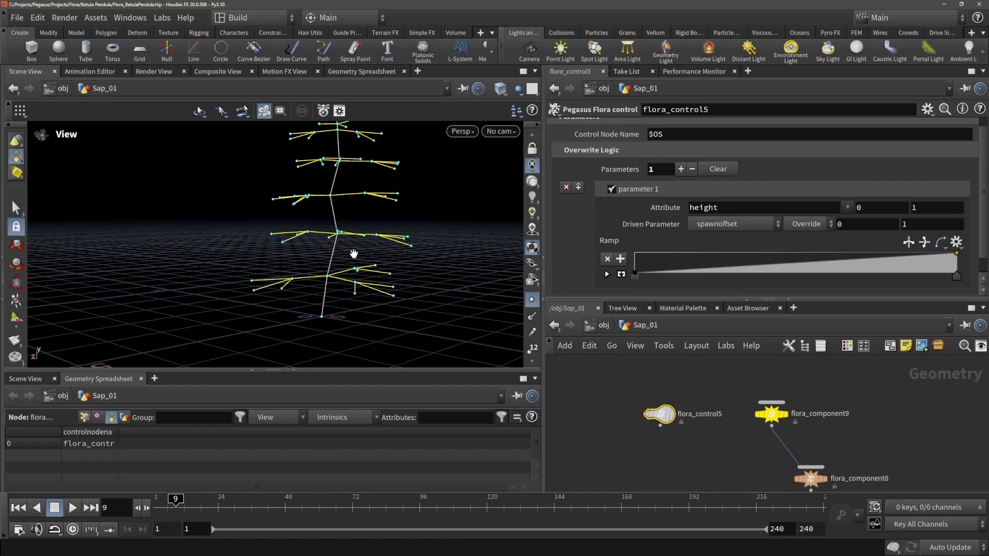
mouse_move(359, 254)
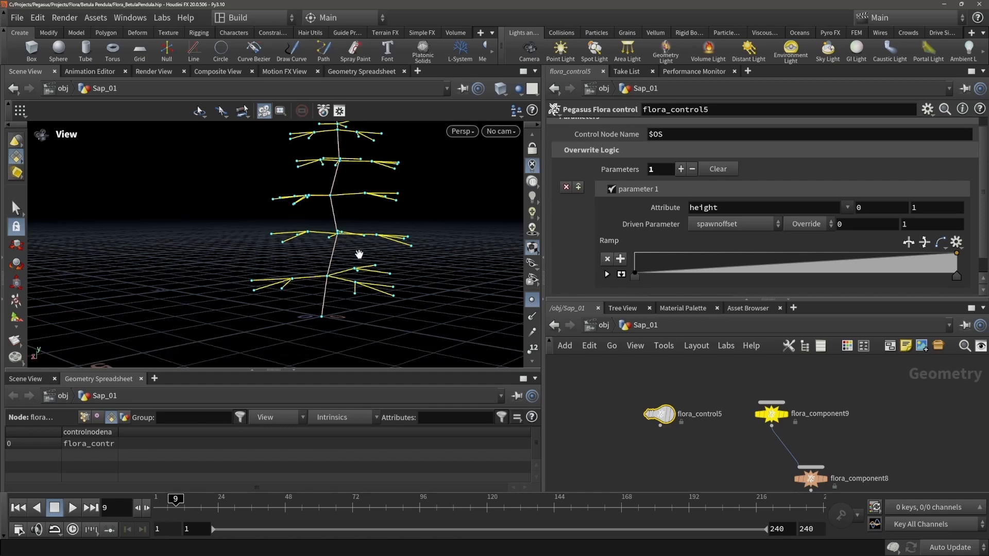
mouse_move(380, 248)
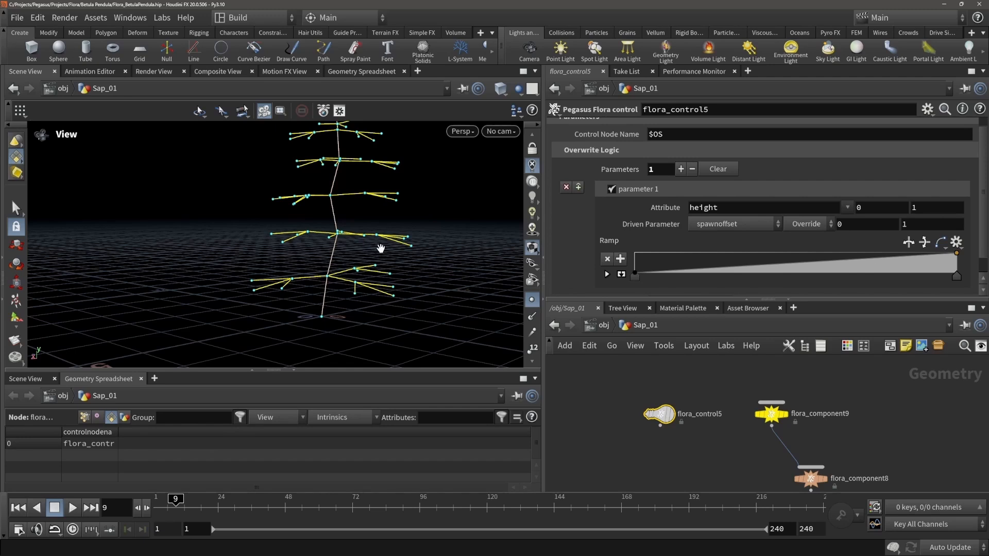
mouse_move(429, 255)
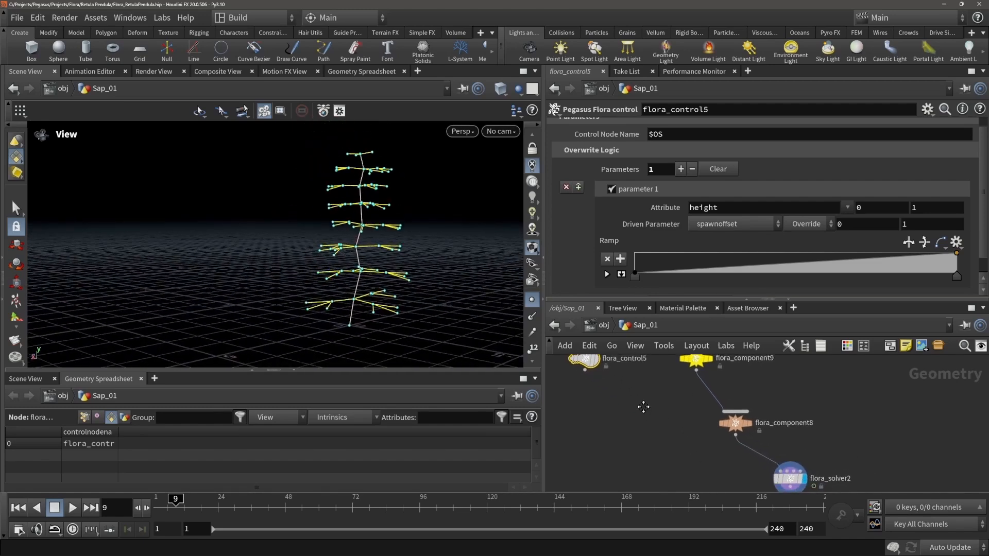
left_click(789, 478)
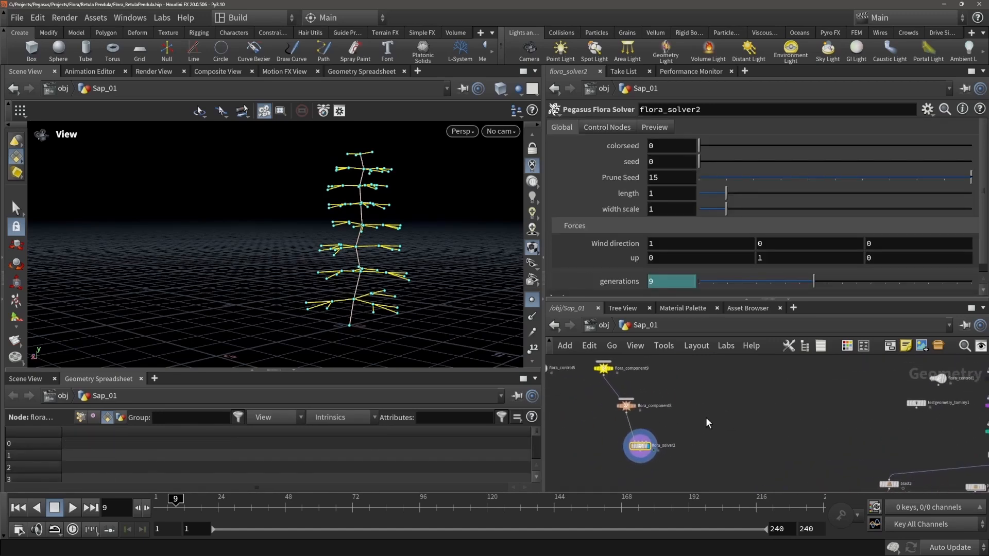
mouse_move(724, 417)
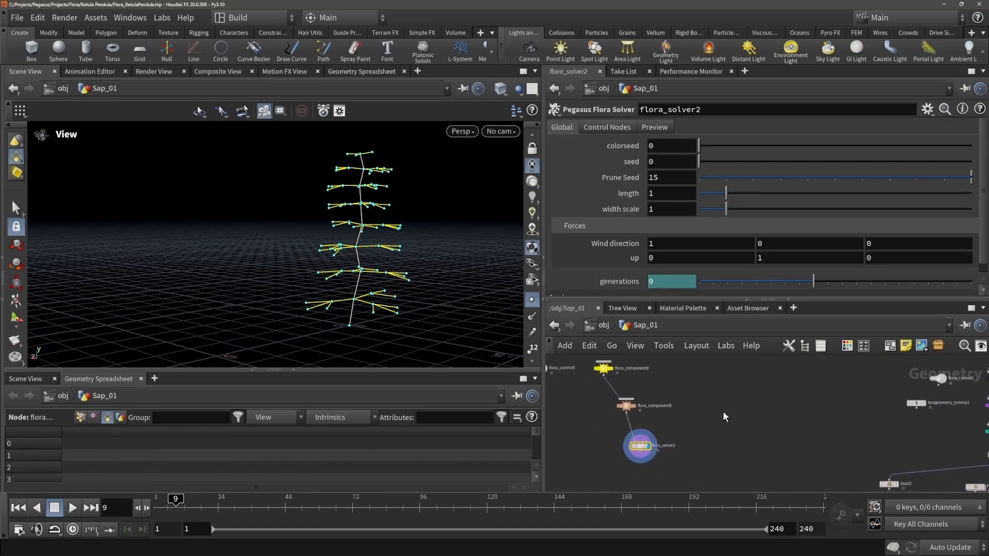